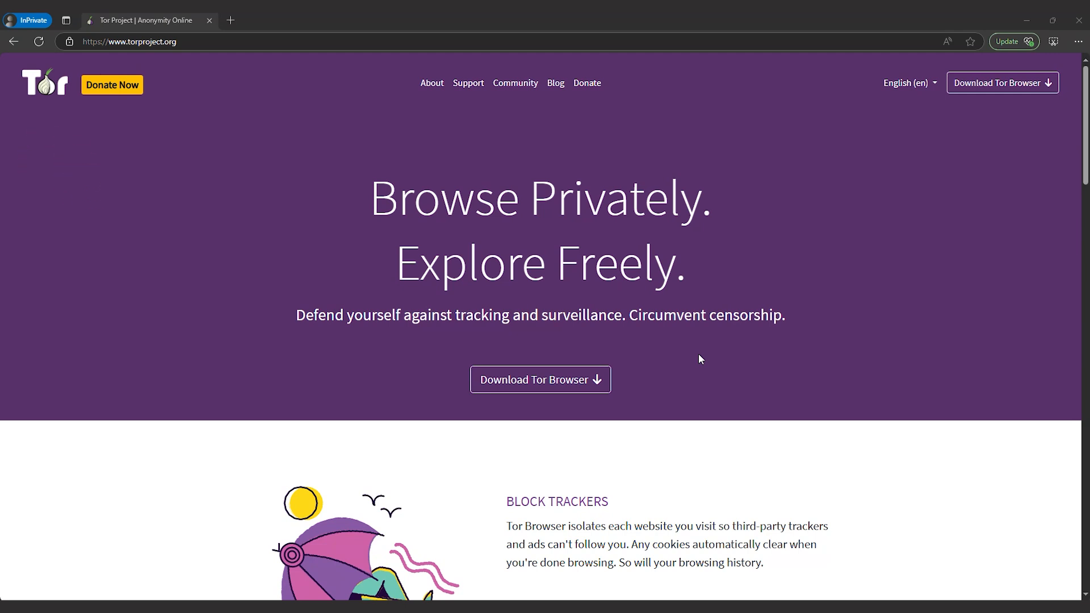
Download the Windows Tor Browser installer from the Tor Project download page
click(137, 42)
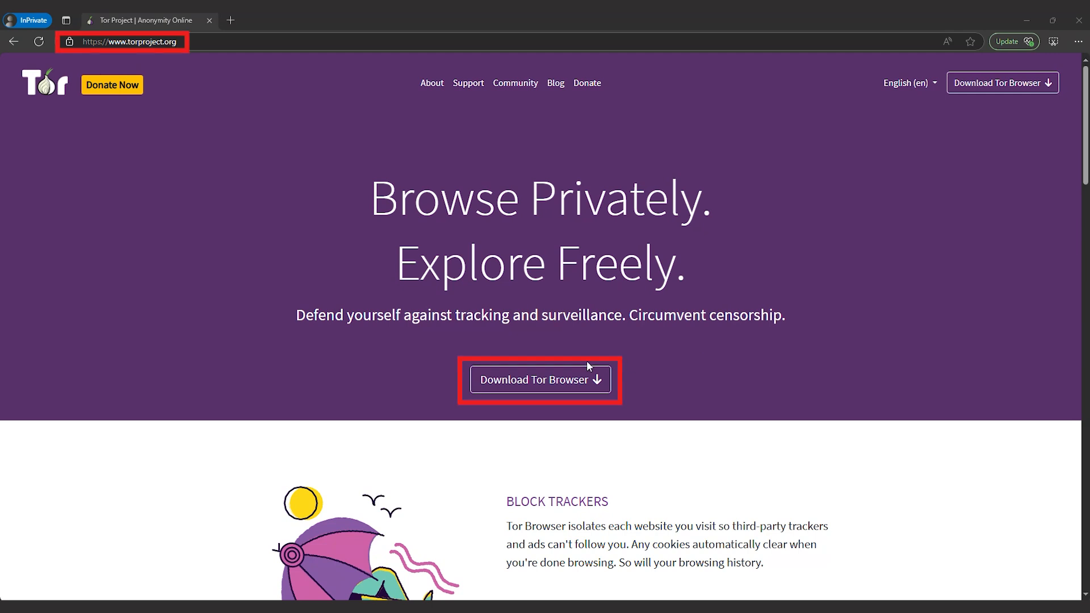
click(540, 380)
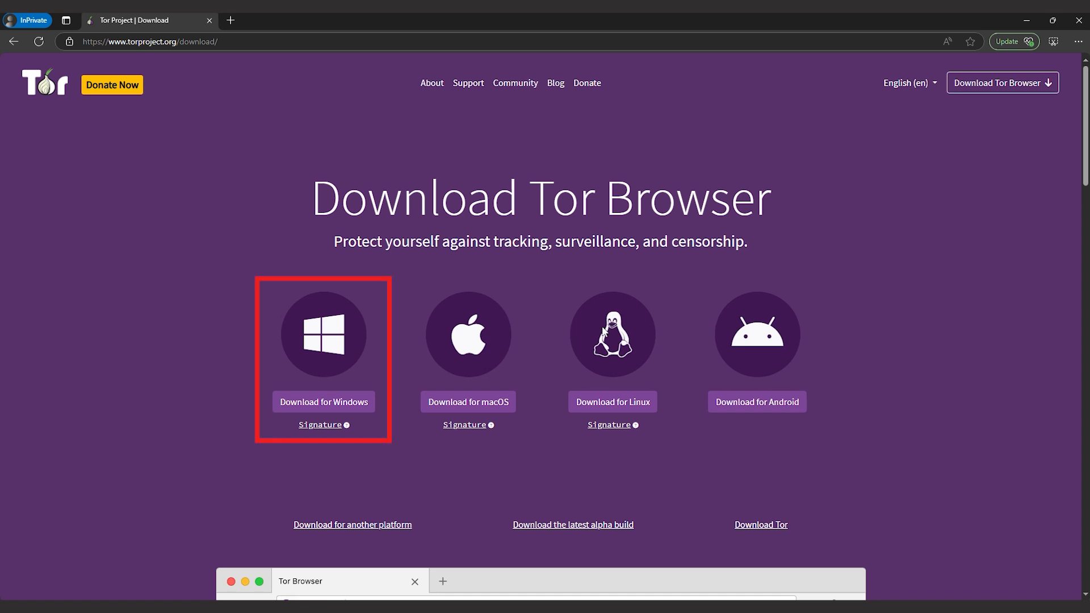
click(324, 402)
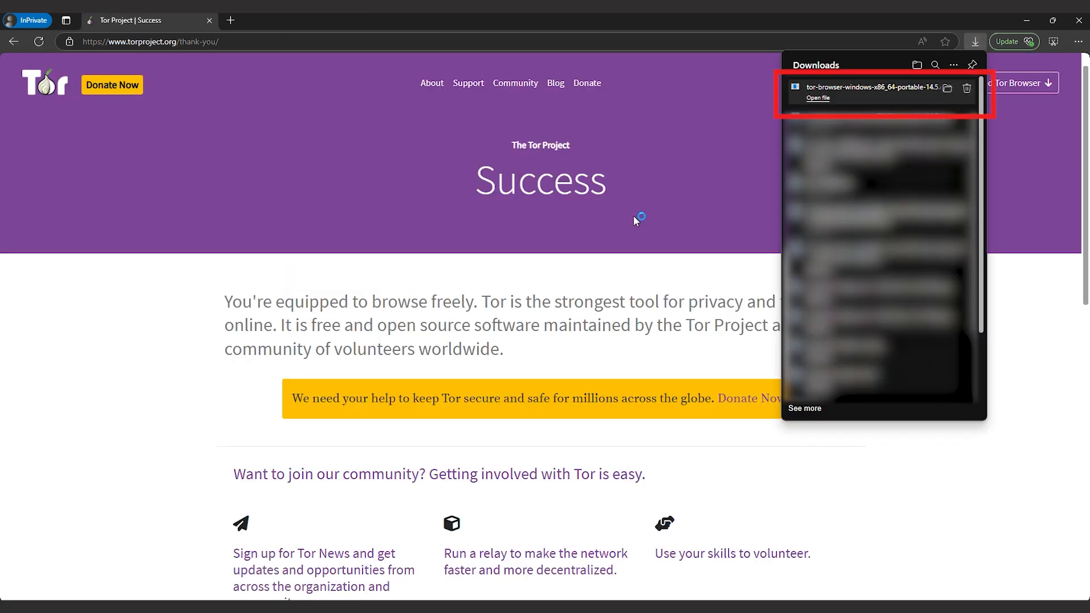
Run the downloaded installer and finish the Tor Browser setup
click(817, 97)
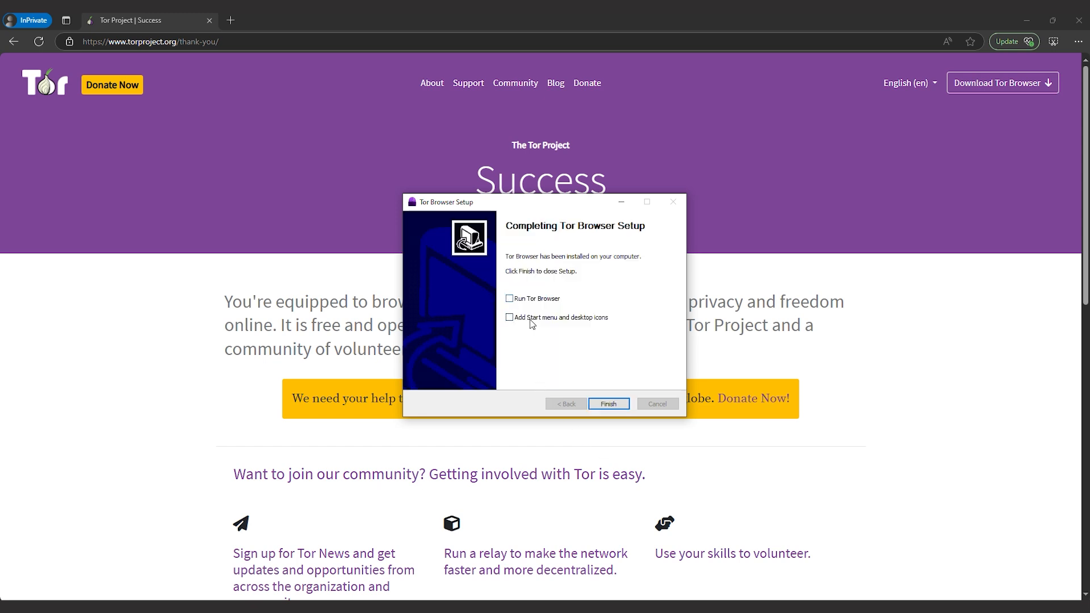
click(609, 405)
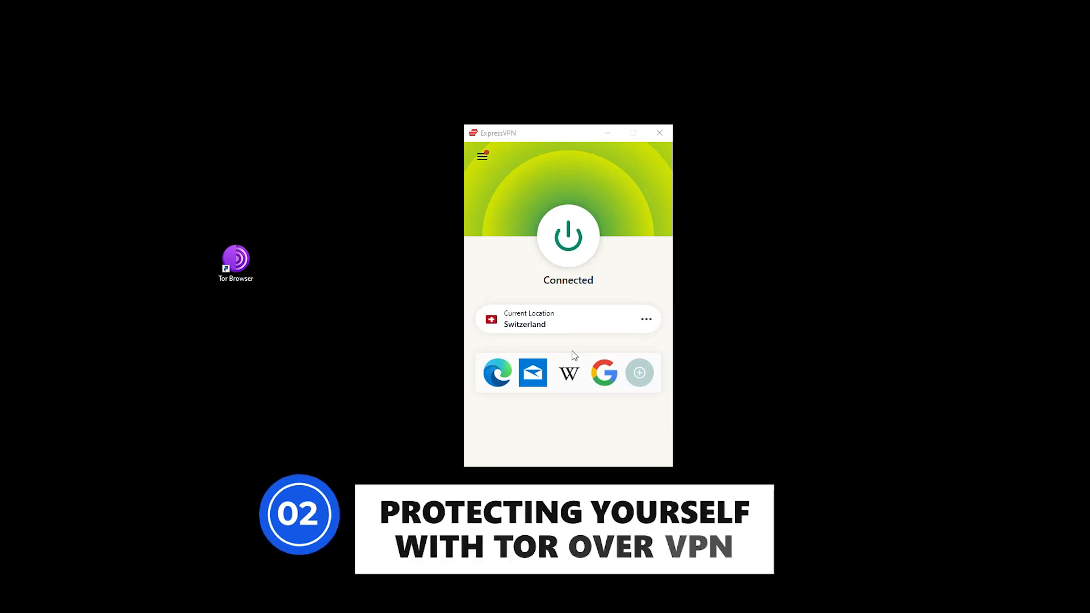
Launch Tor Browser from its desktop shortcut while ExpressVPN stays connected to Switzerland
click(237, 262)
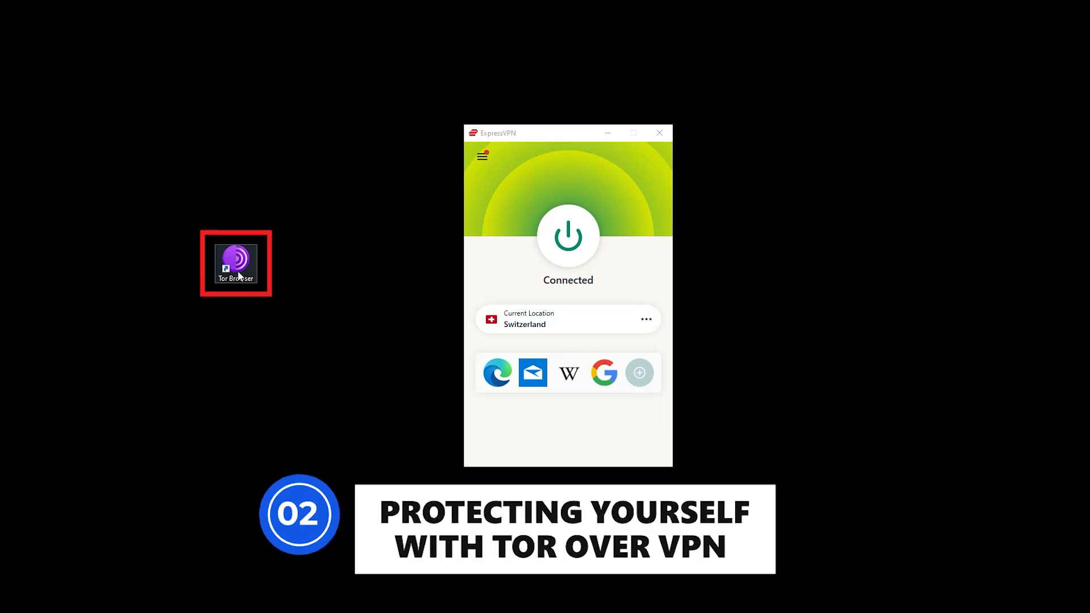
double_click(233, 263)
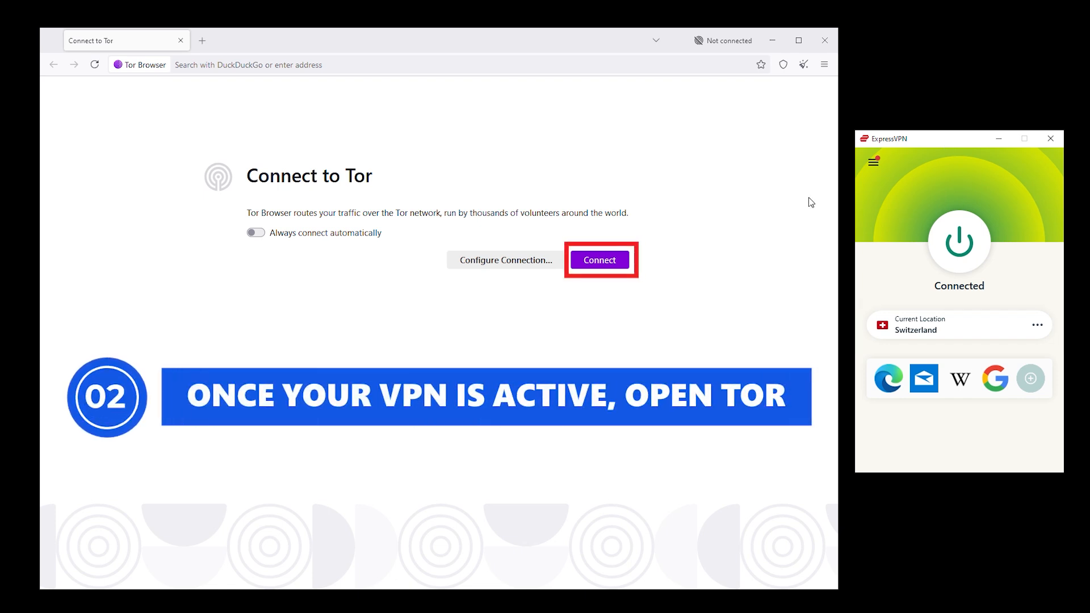
click(599, 260)
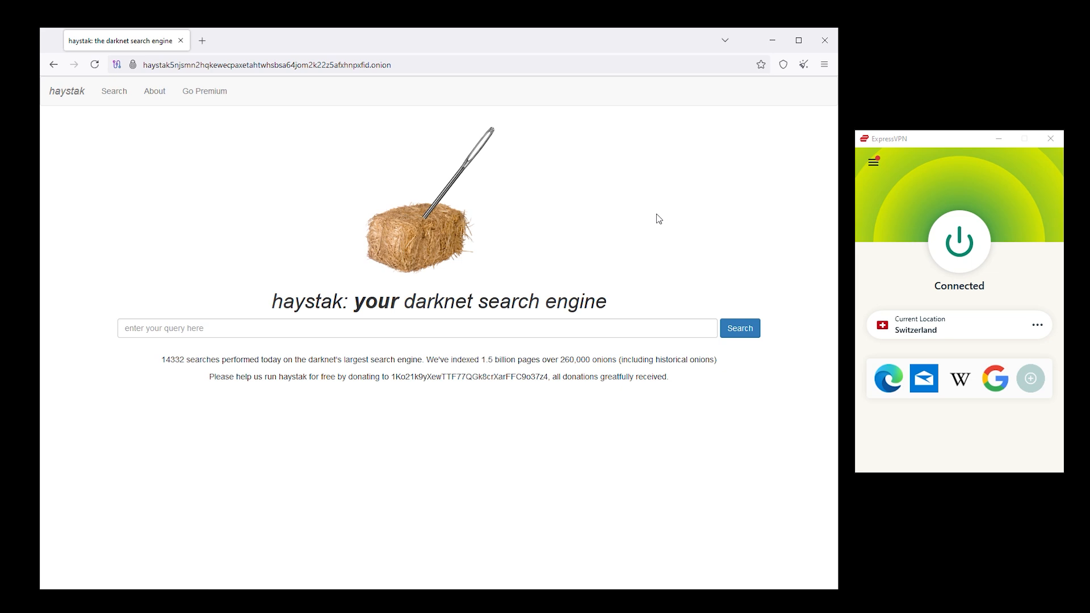
mouse_move(717, 404)
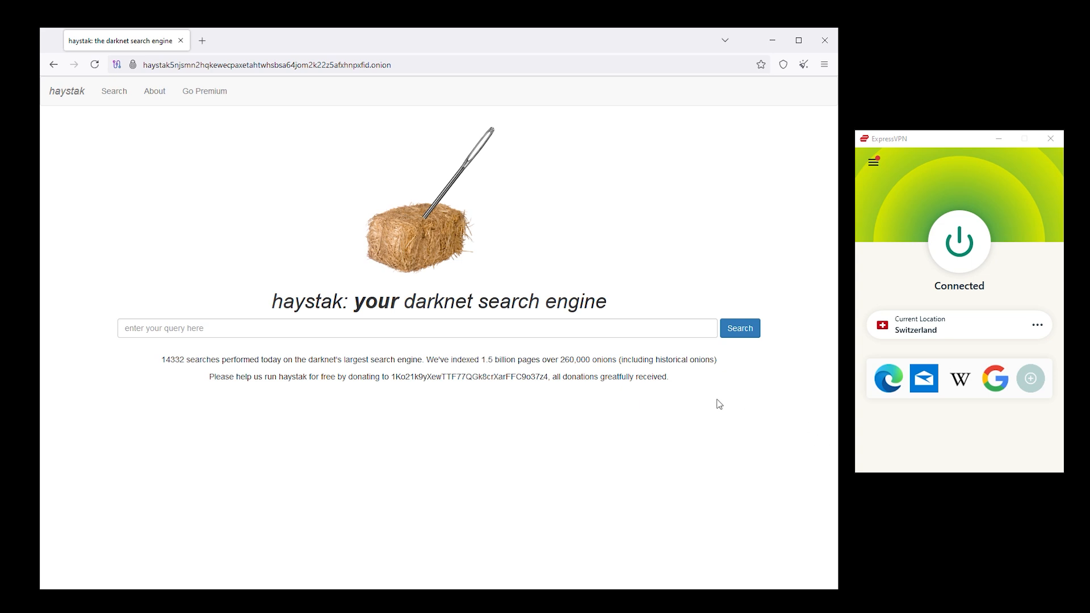
mouse_move(745, 440)
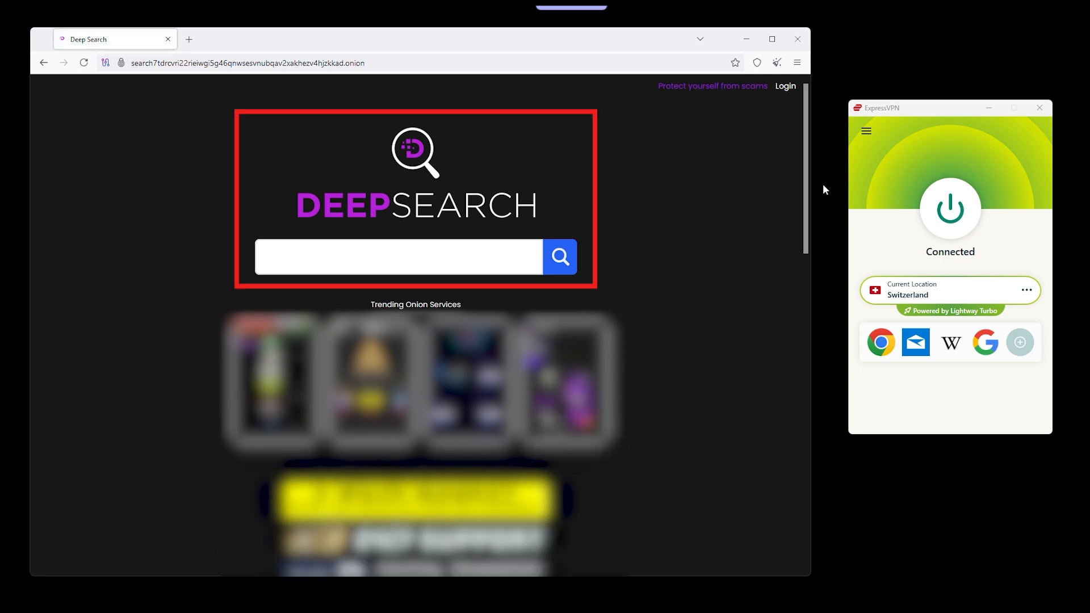
Scroll down the Deep Search onion page to review its trending onion services
scroll(down, 3)
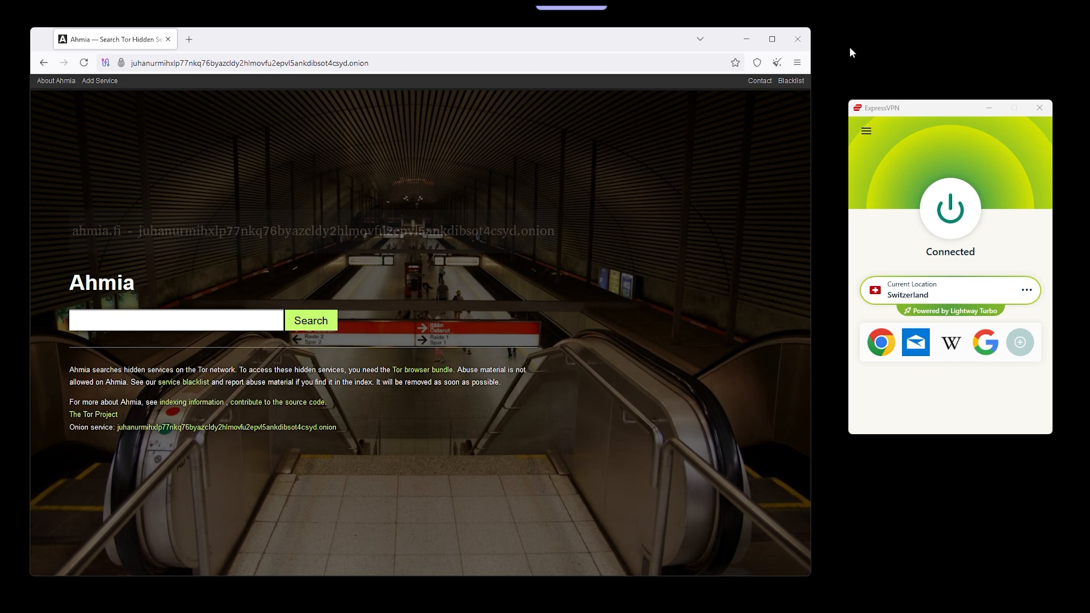
Search Ahmia for the query 'Example se'
click(176, 321)
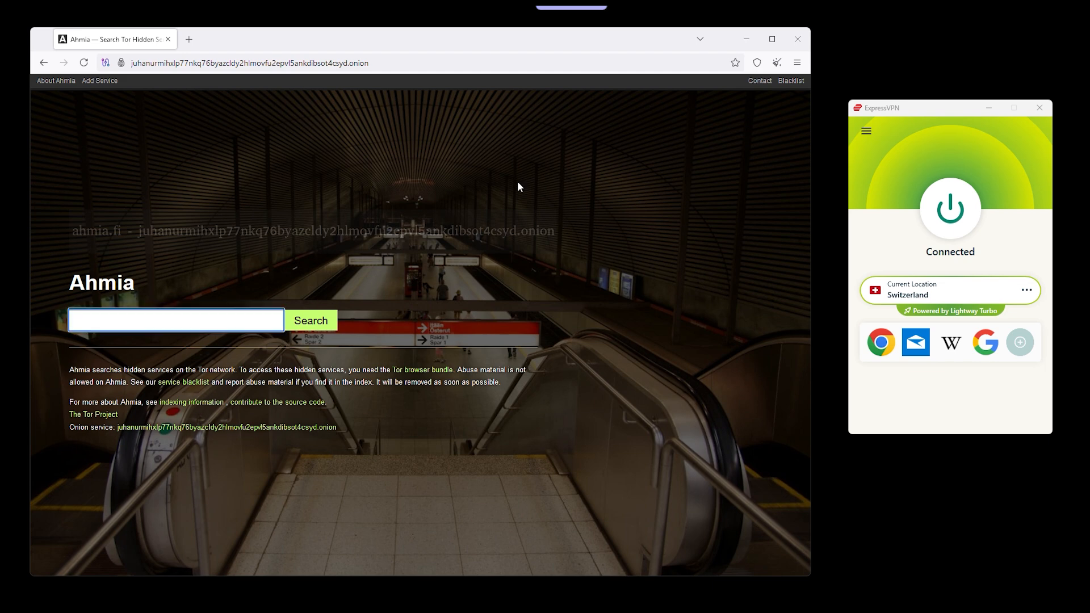
text(Example se)
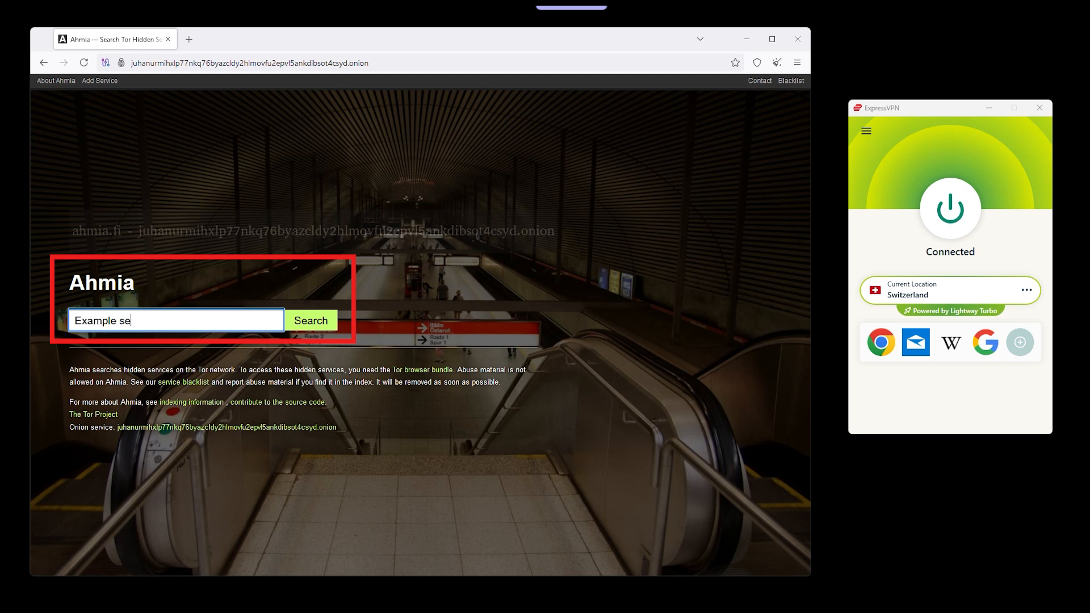
click(311, 320)
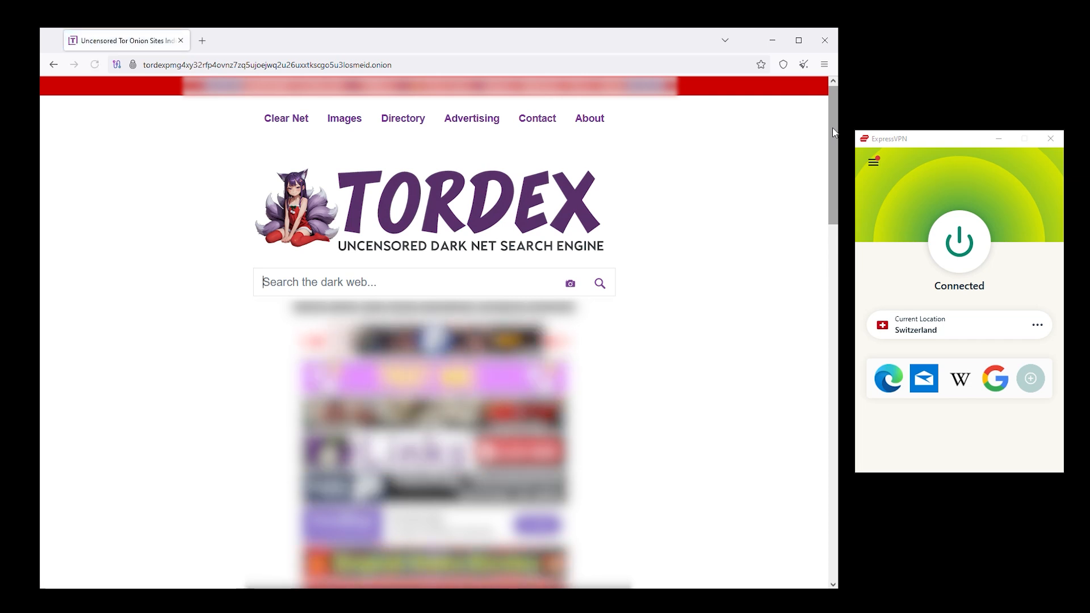
Scroll down the Tordex page past its search box to the onion site listings
scroll(down, 3)
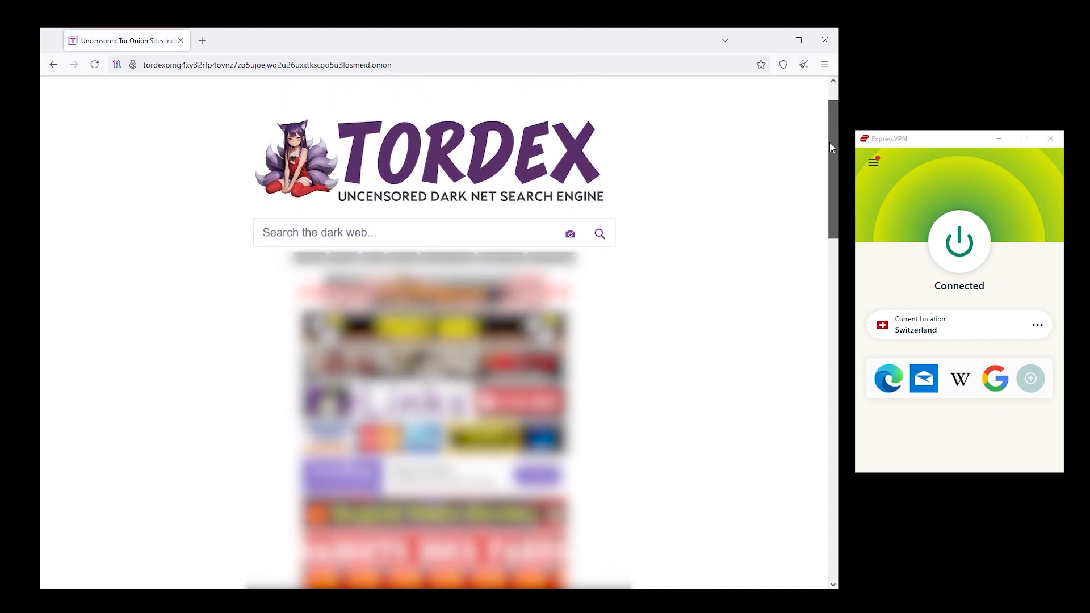
scroll(down, 3)
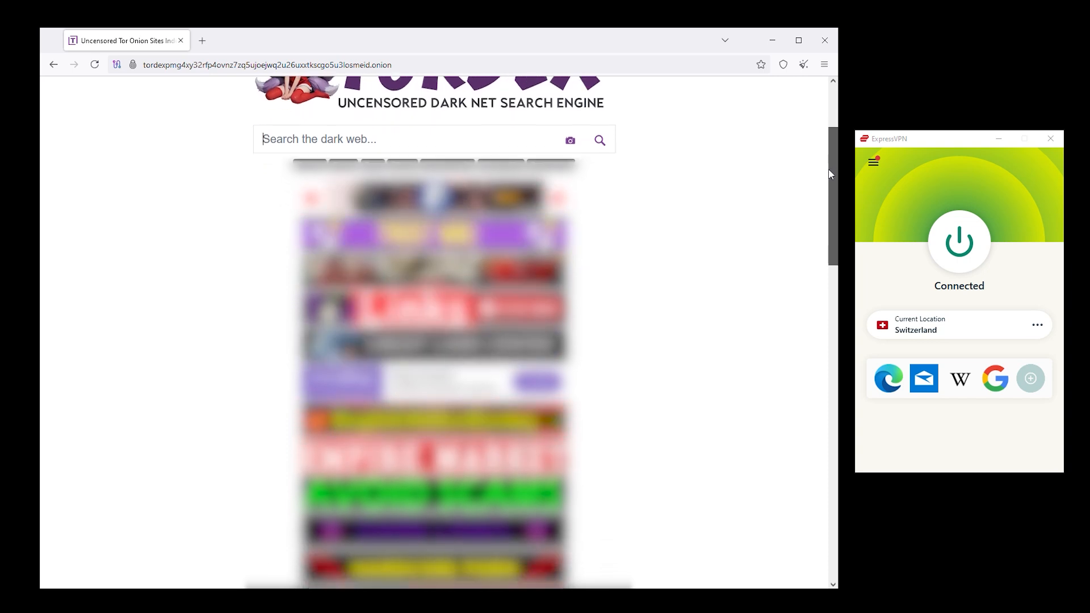